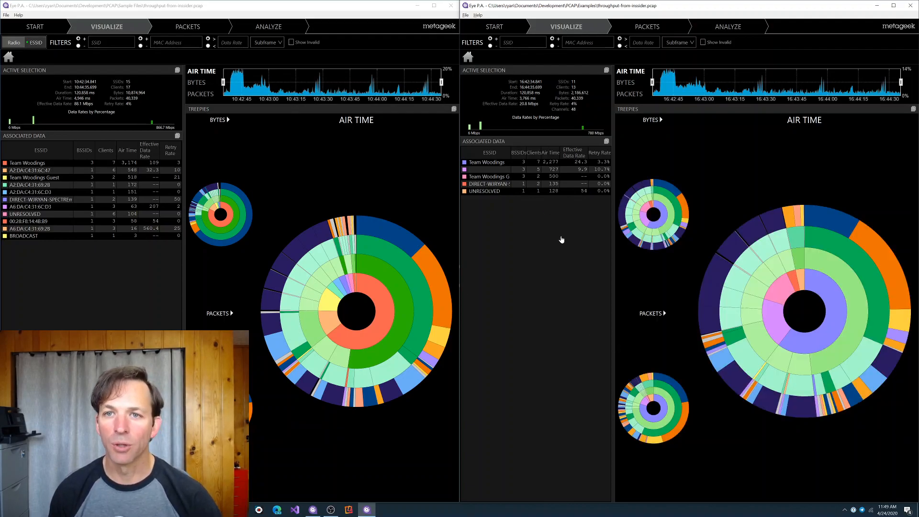
mouse_move(555, 246)
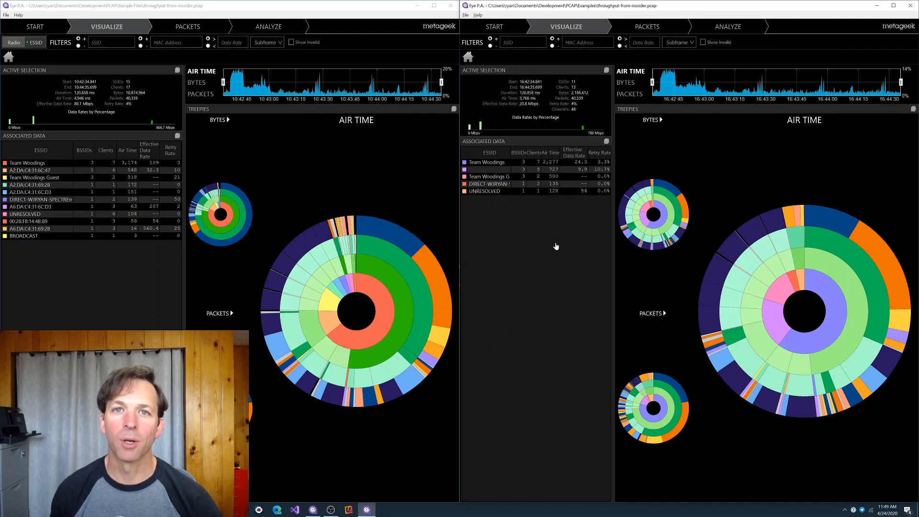
mouse_move(545, 267)
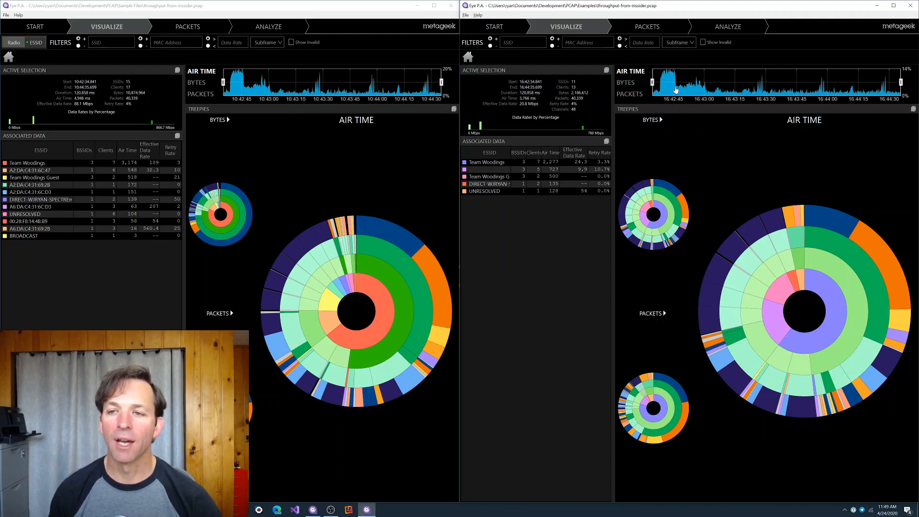
mouse_move(715, 210)
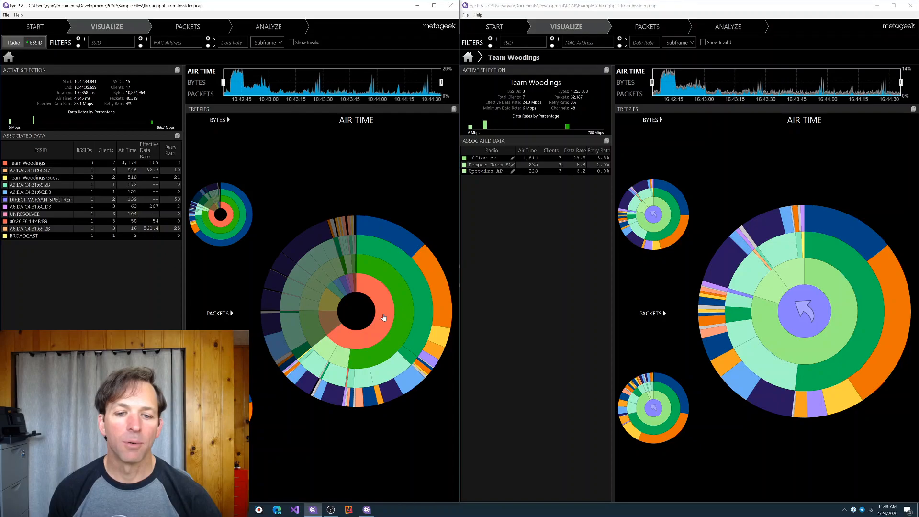
Drill into Team Woodings and its Office AP radio in both capture windows.
click(356, 311)
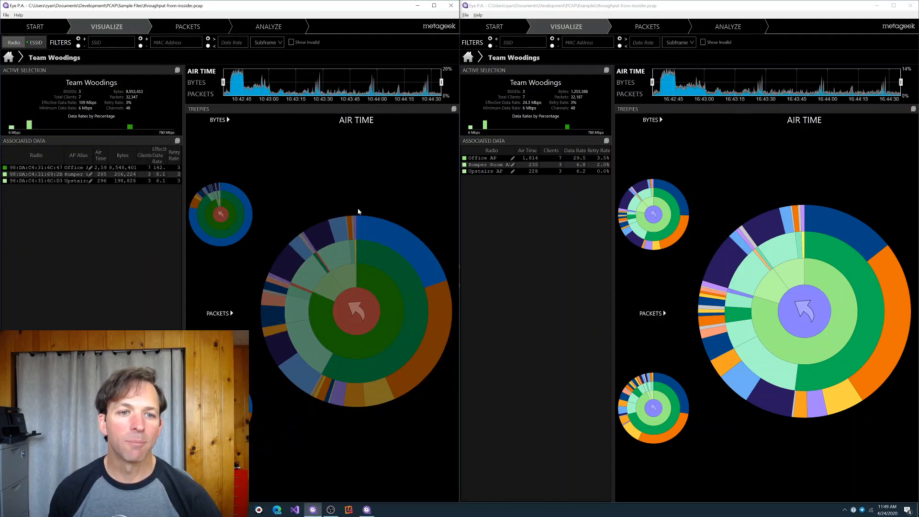
mouse_move(381, 295)
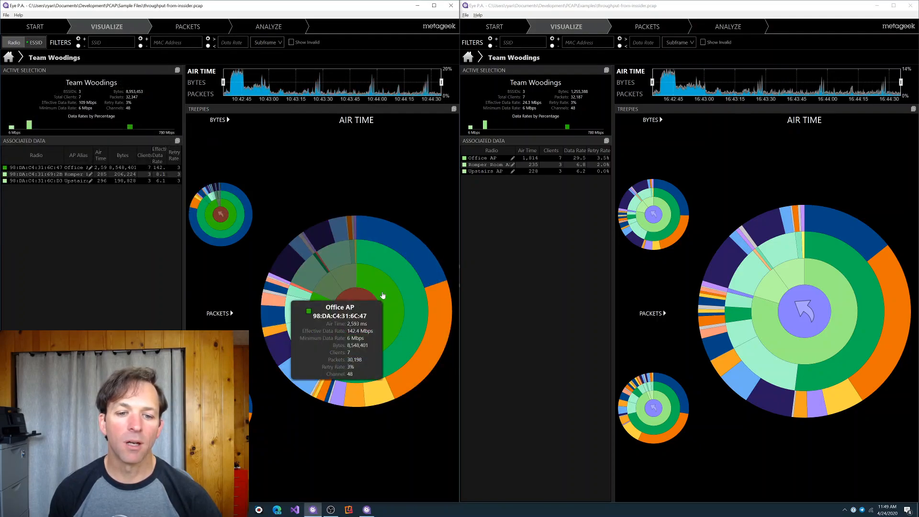
click(354, 310)
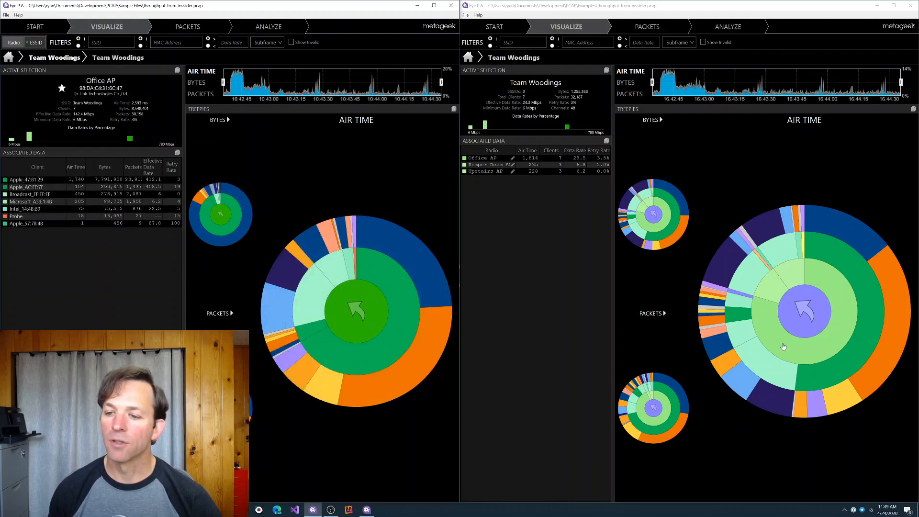
click(482, 158)
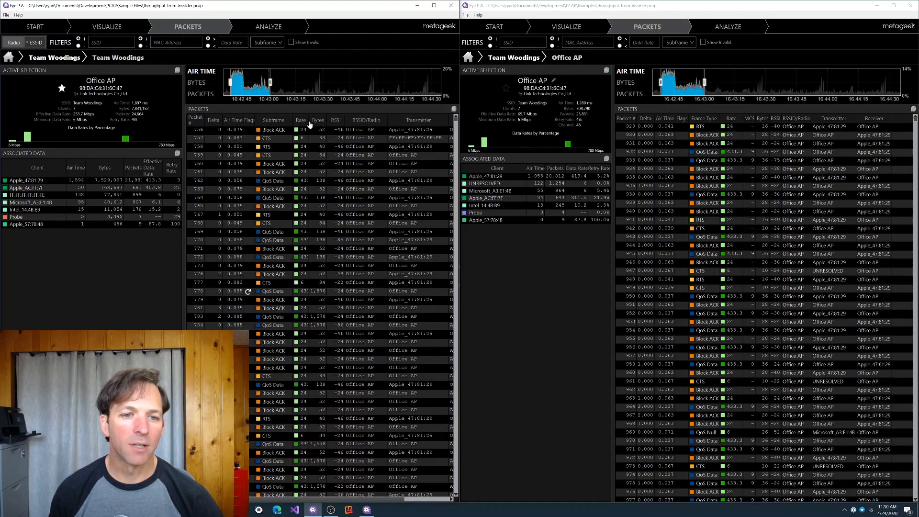
mouse_move(312, 181)
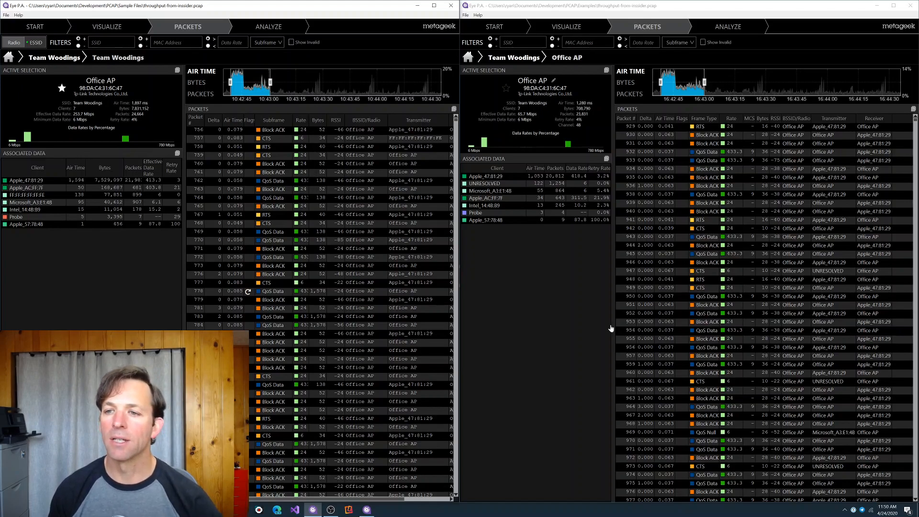
mouse_move(750, 131)
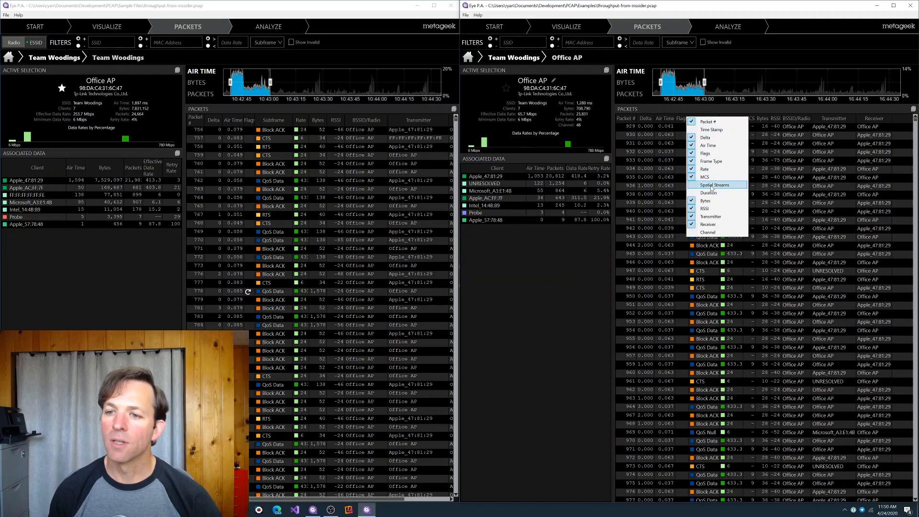
Show the Spatial Streams packet column, then view the second capture's analysis.
click(714, 184)
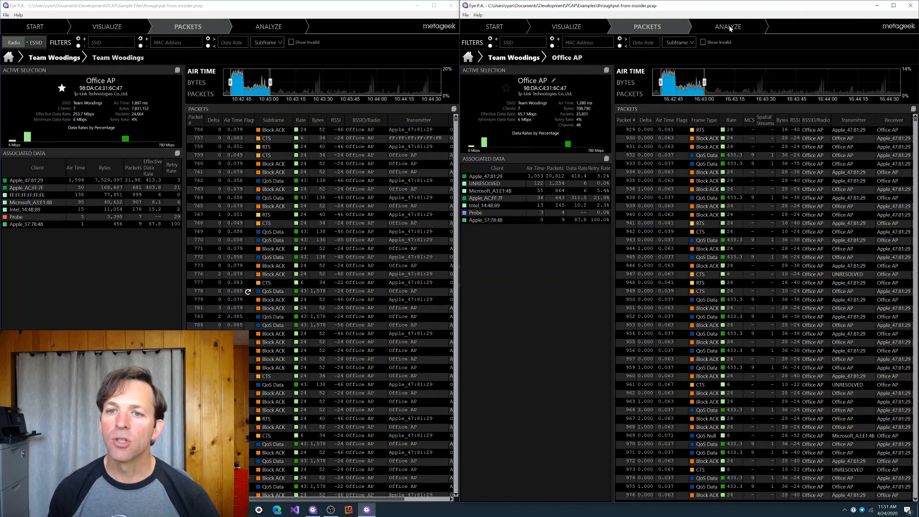
click(727, 27)
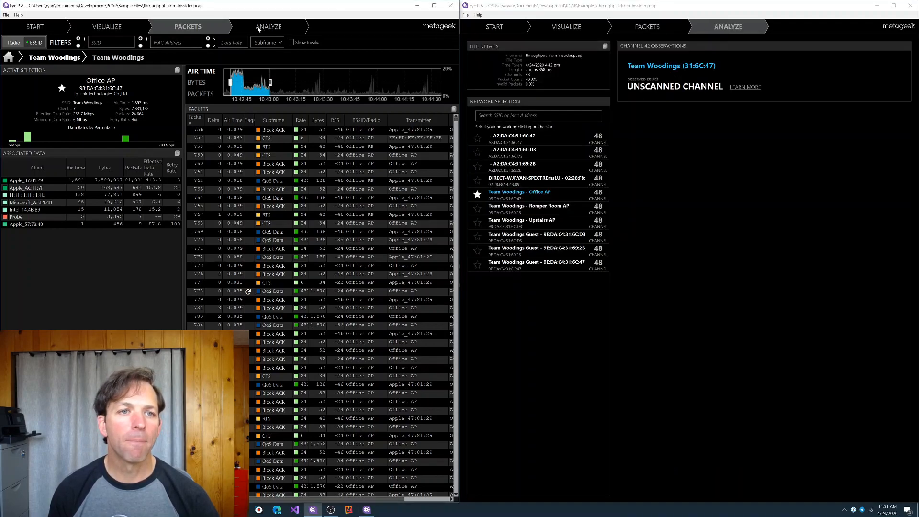
Review the first capture's analysis findings, then return to the welcome page.
click(268, 27)
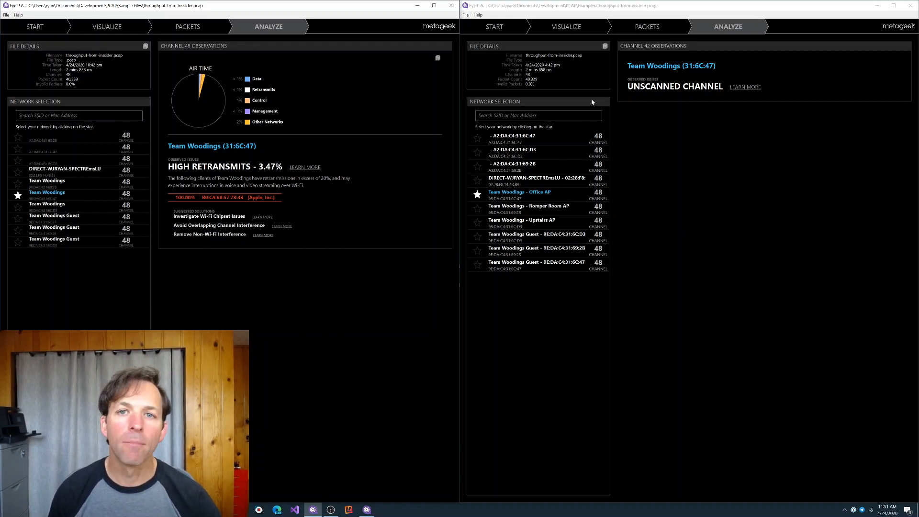
click(494, 27)
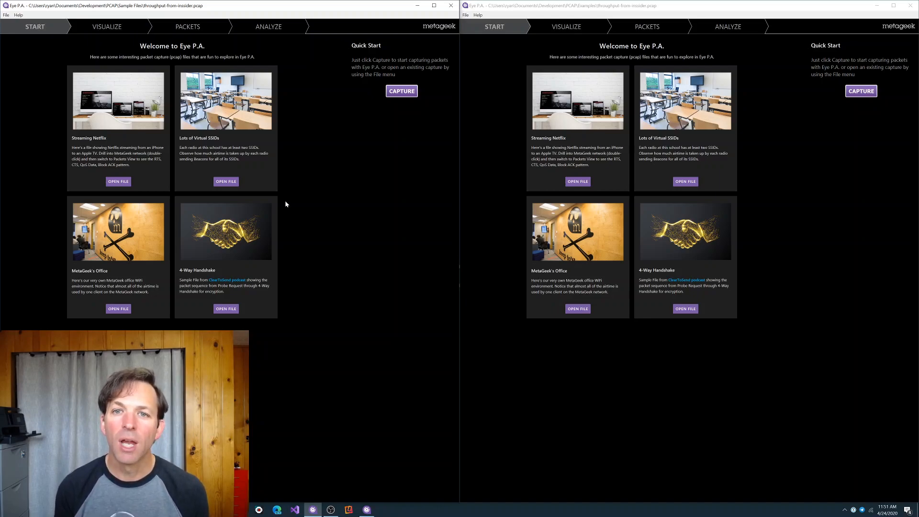
mouse_move(320, 187)
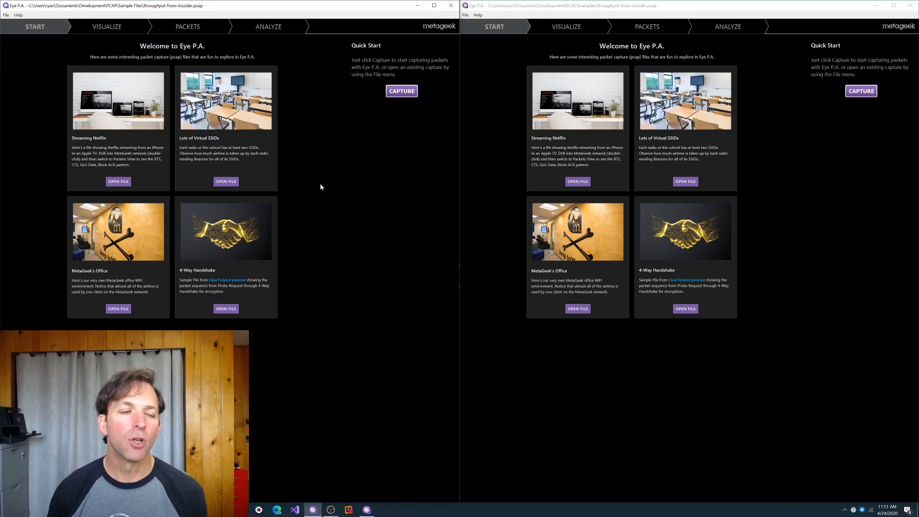
Load the crash-from-rich.pcapng example capture in both windows via File > Open File.
click(6, 14)
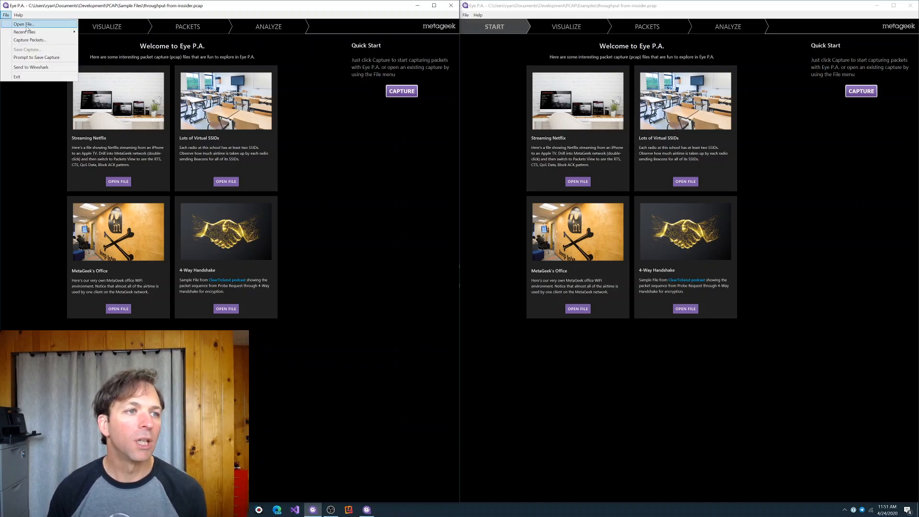
click(23, 24)
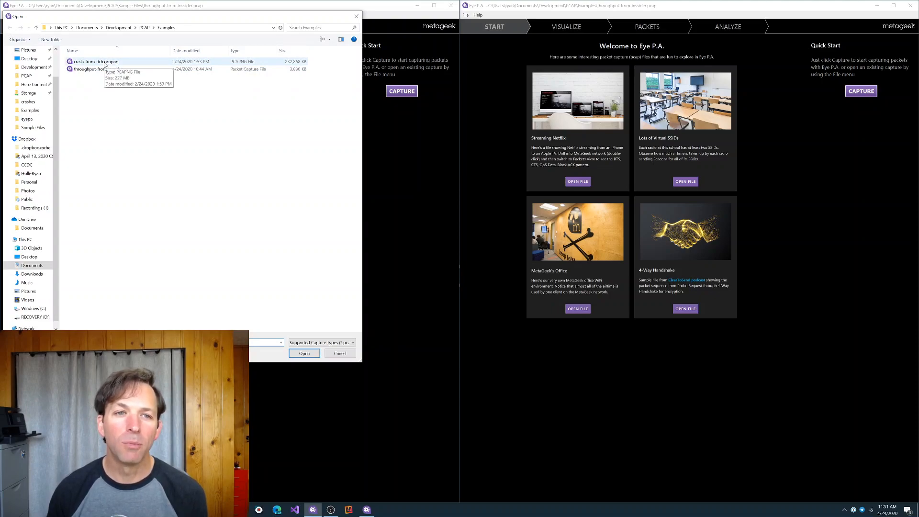
click(95, 62)
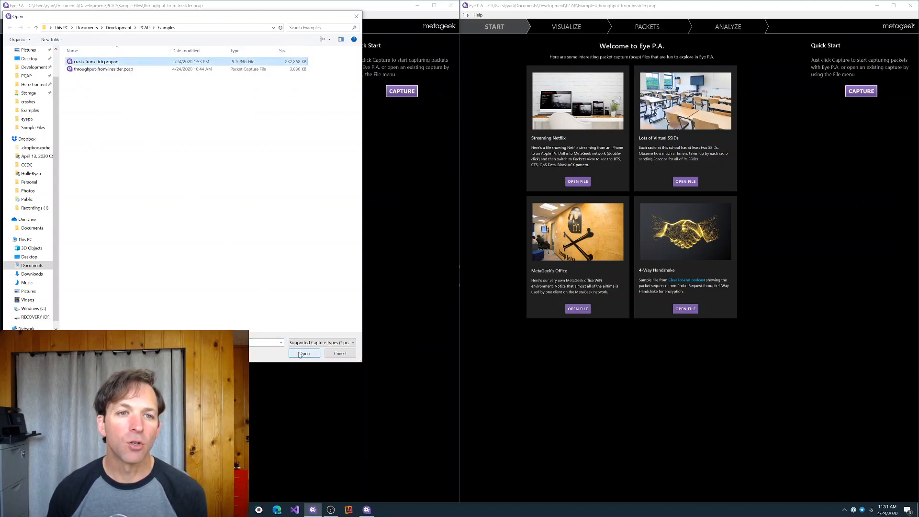
click(303, 353)
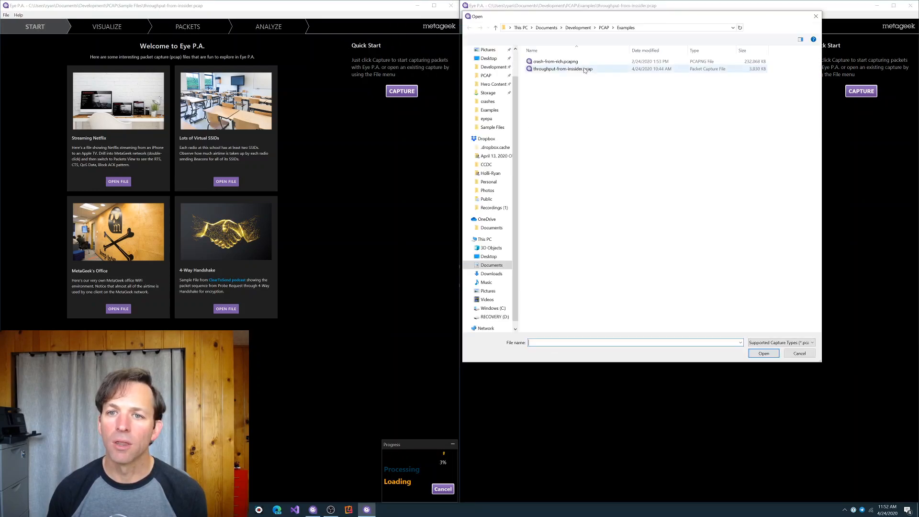
click(763, 353)
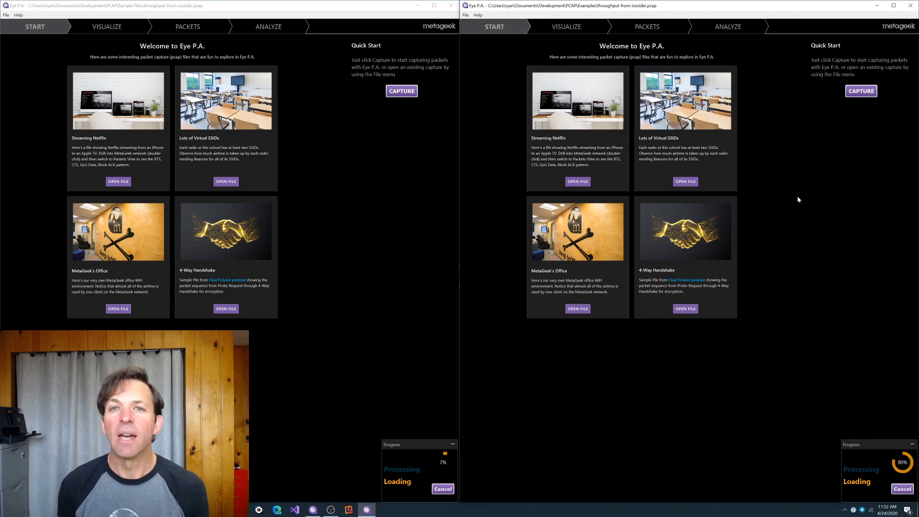
Show the crash capture's ESSID treepie visualization while the first window still loads.
click(564, 27)
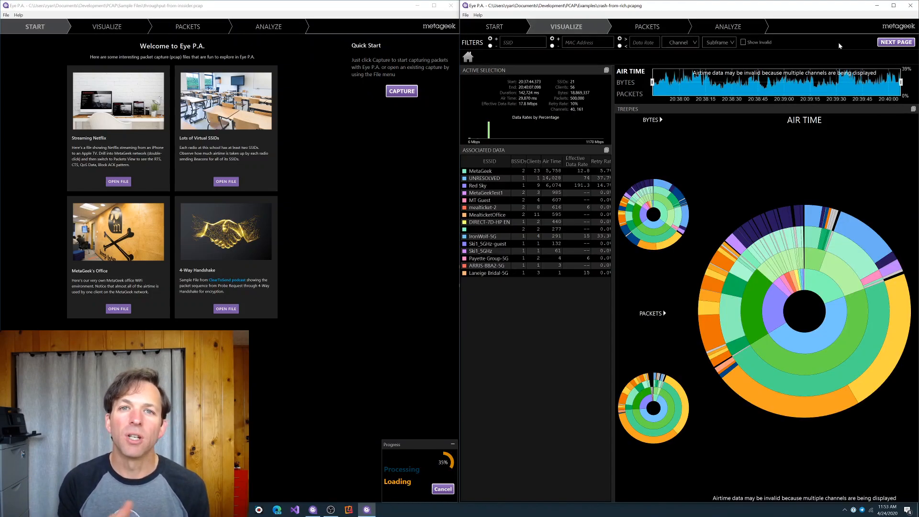
click(107, 27)
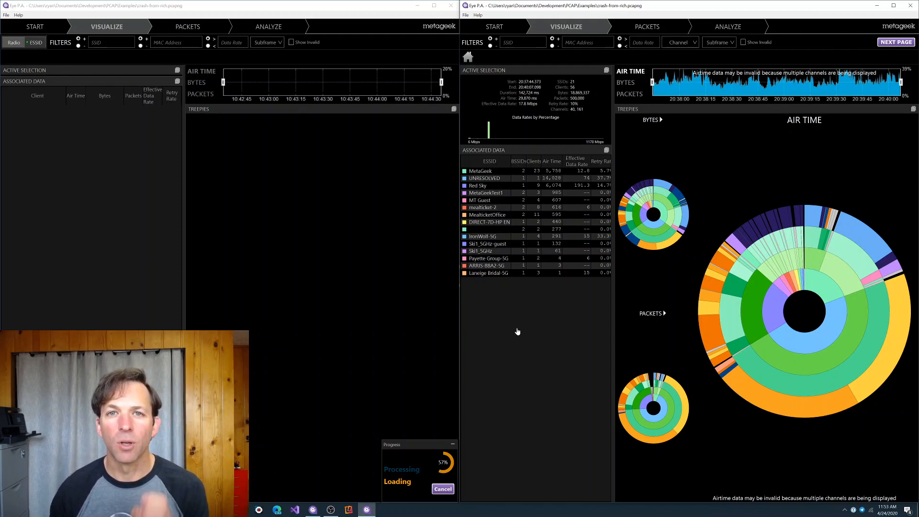
mouse_move(551, 343)
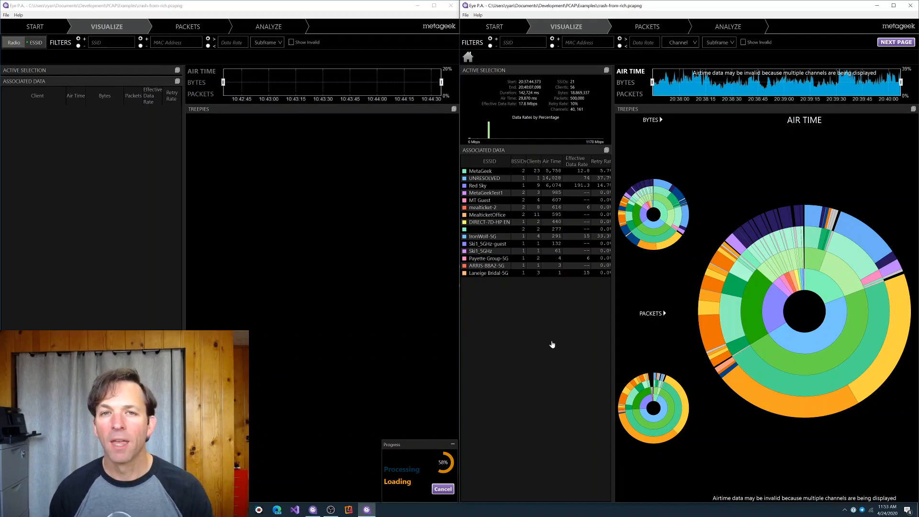